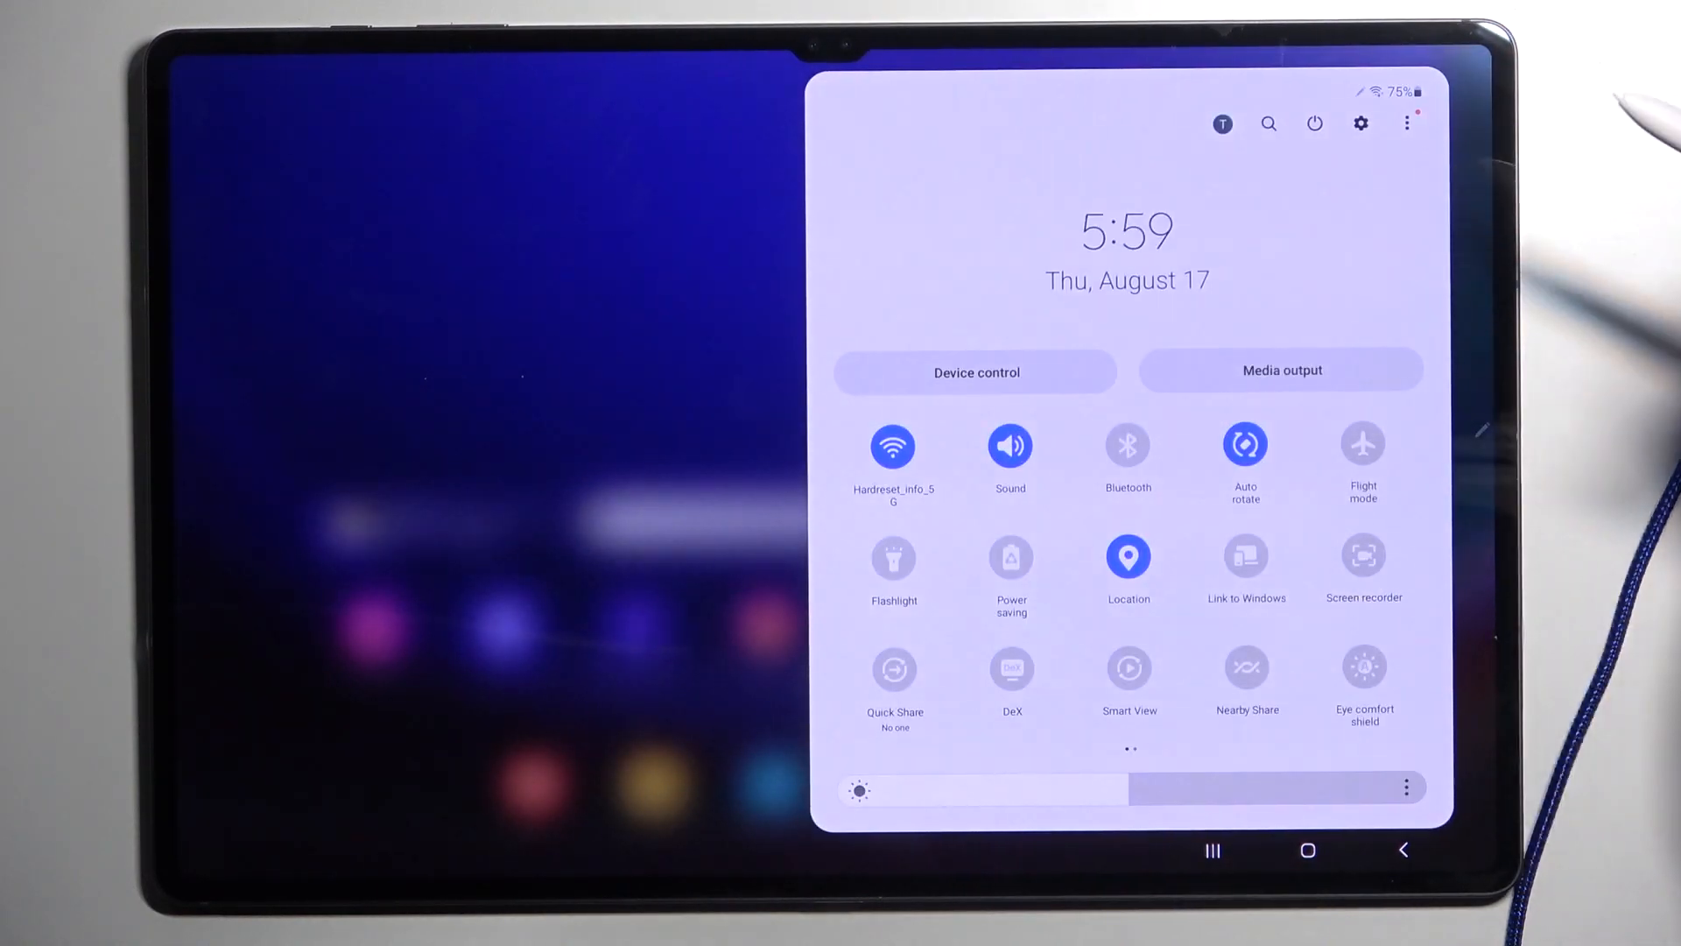
# Step: Shut the tablet down from the quick panel's power menu with Power off
pyautogui.click(1315, 123)
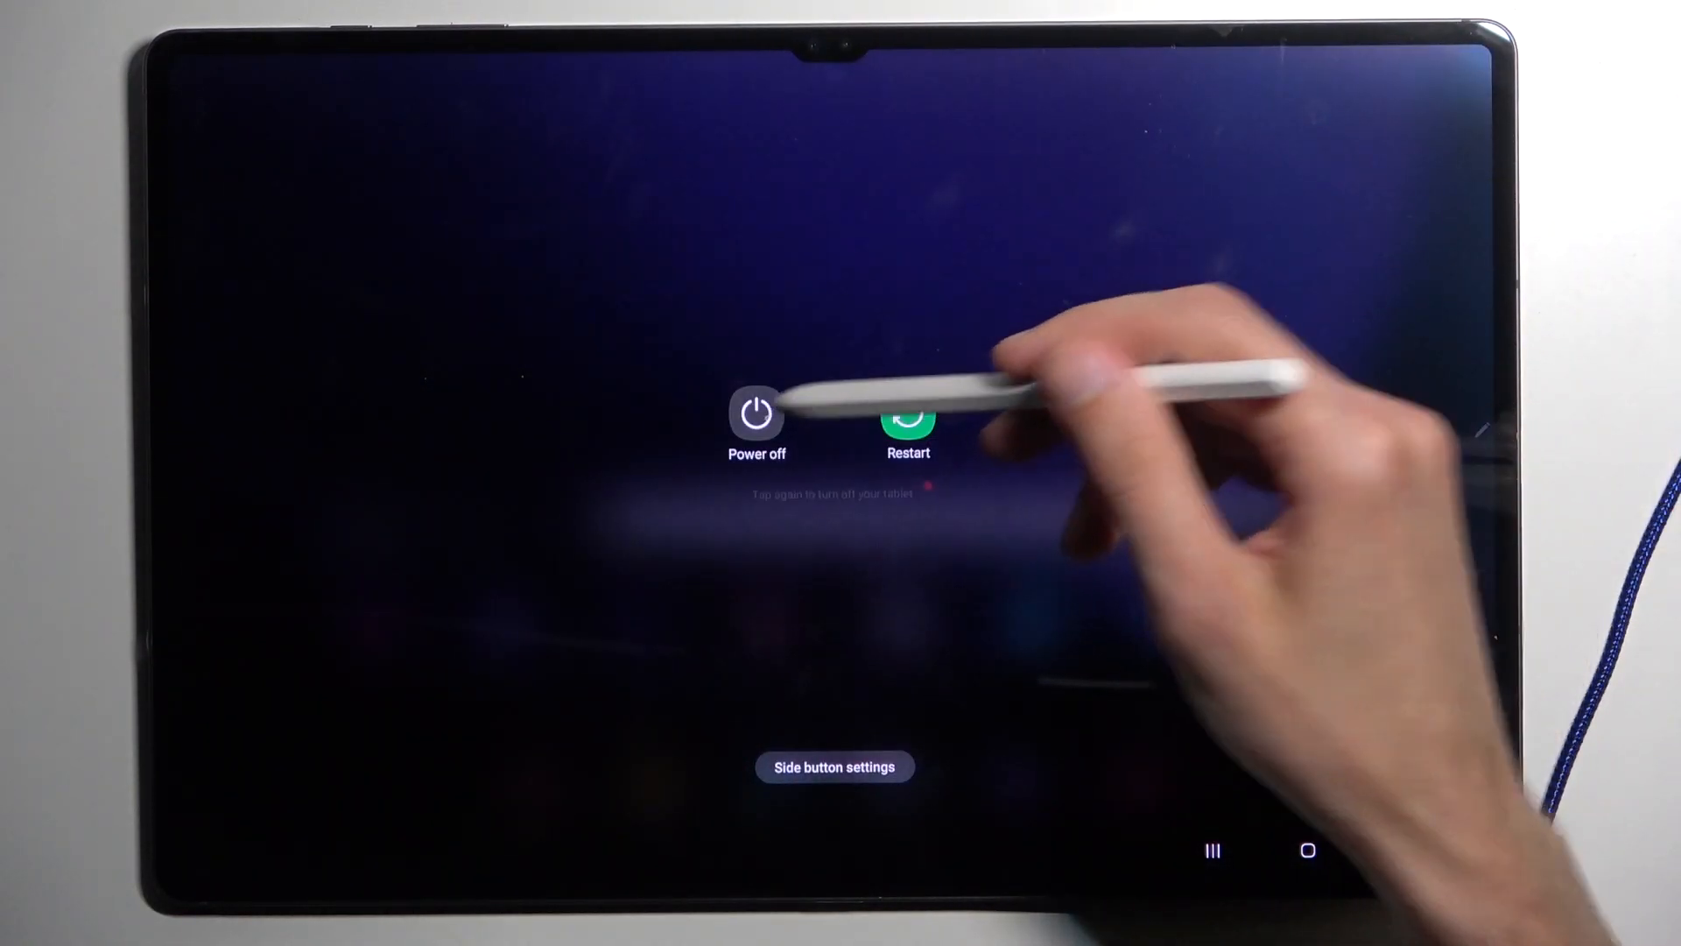
pyautogui.click(908, 415)
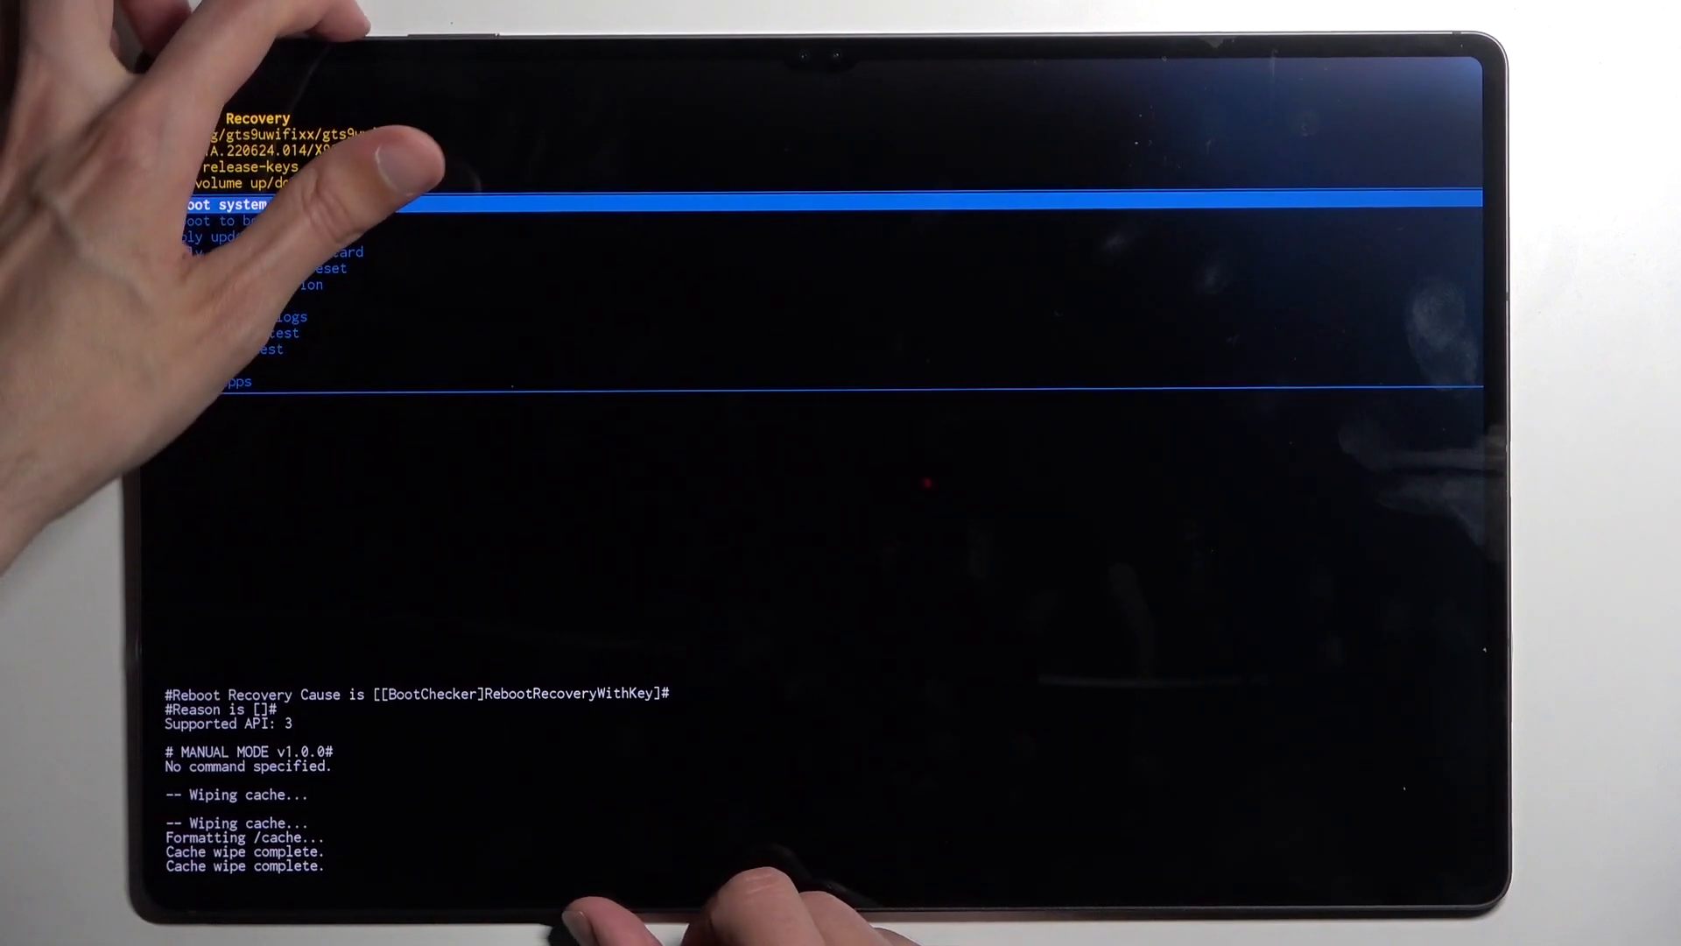
# Step: Choose Reboot system now in Android Recovery to restart into Android
pyautogui.click(235, 205)
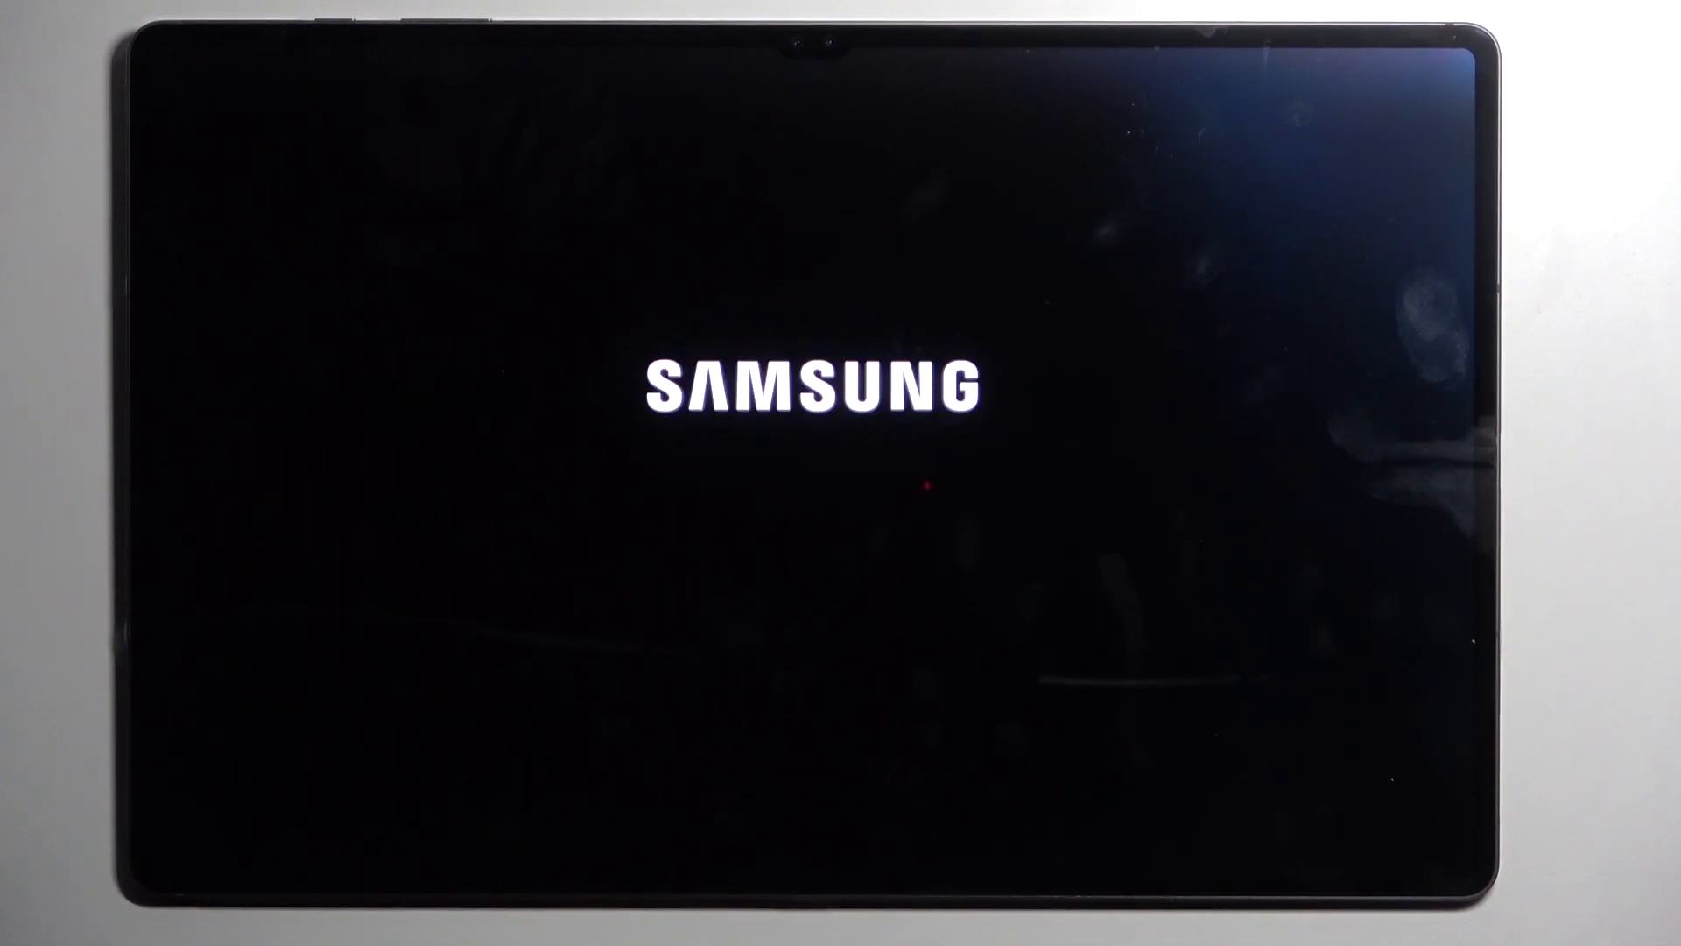